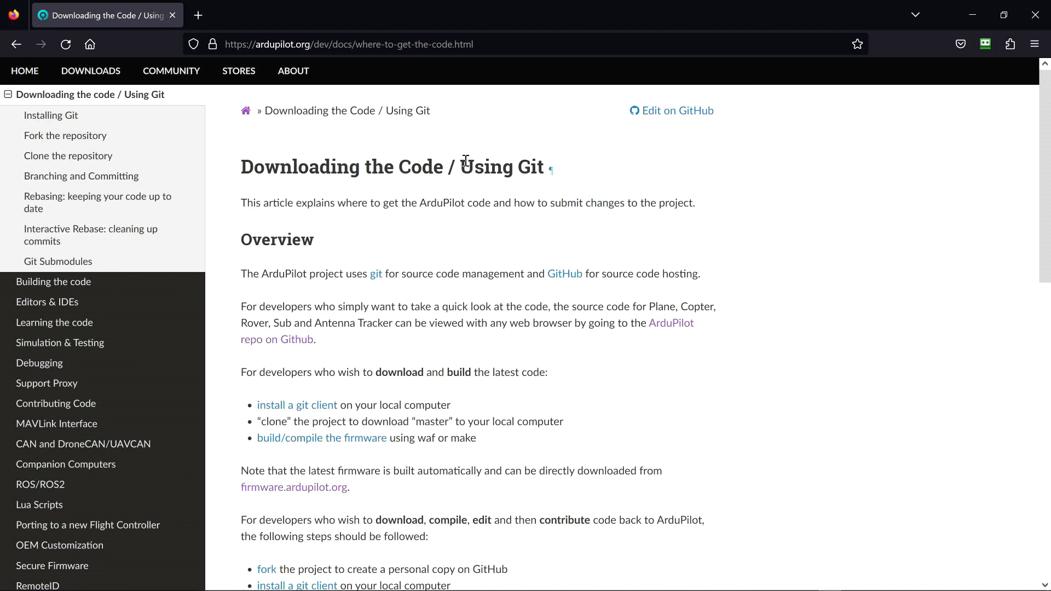
pyautogui.moveTo(285, 322)
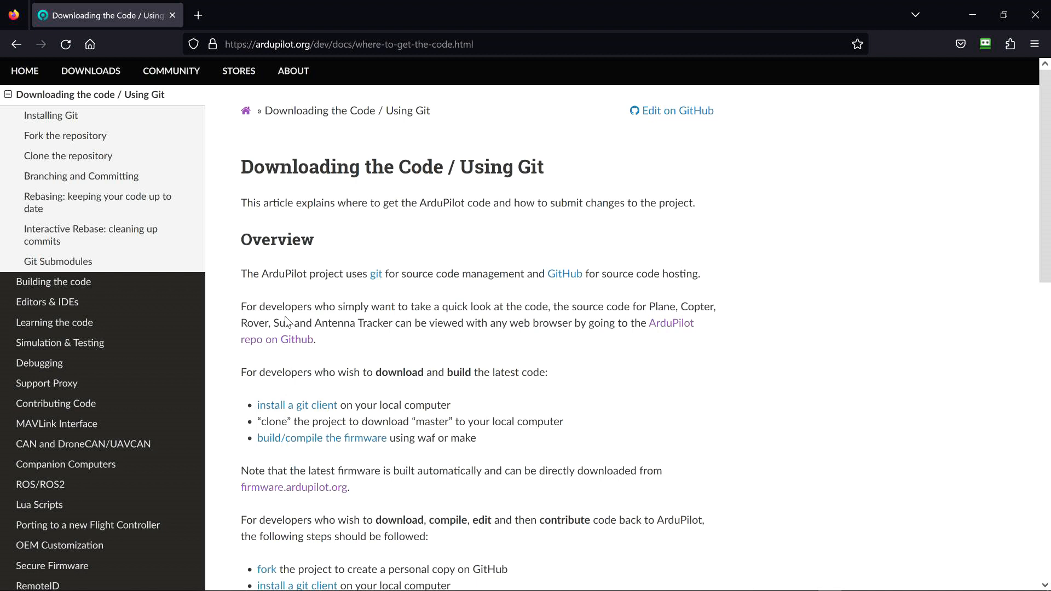
pyautogui.moveTo(452, 320)
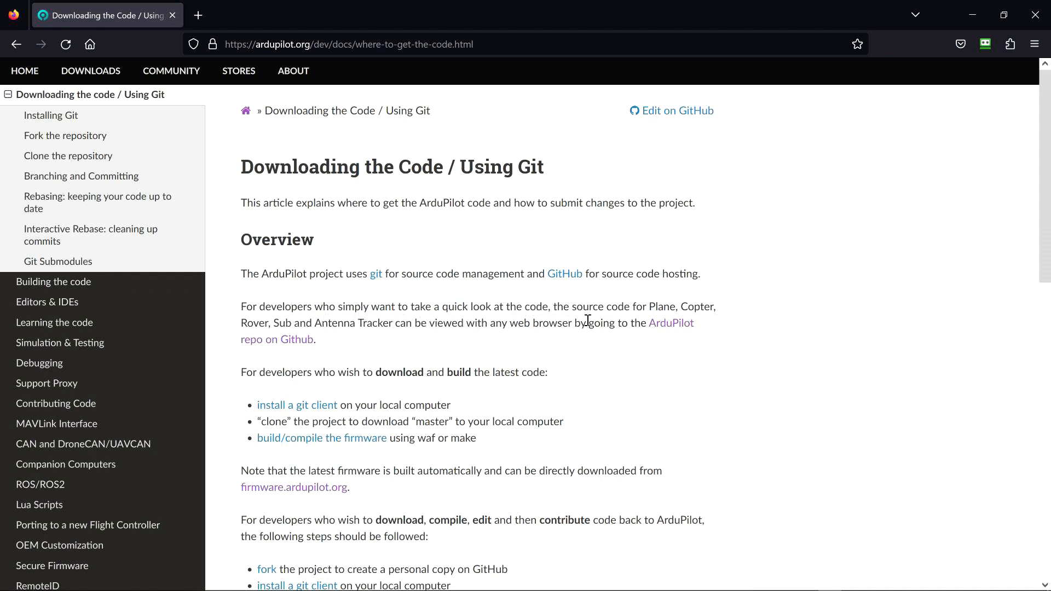
pyautogui.moveTo(509, 324)
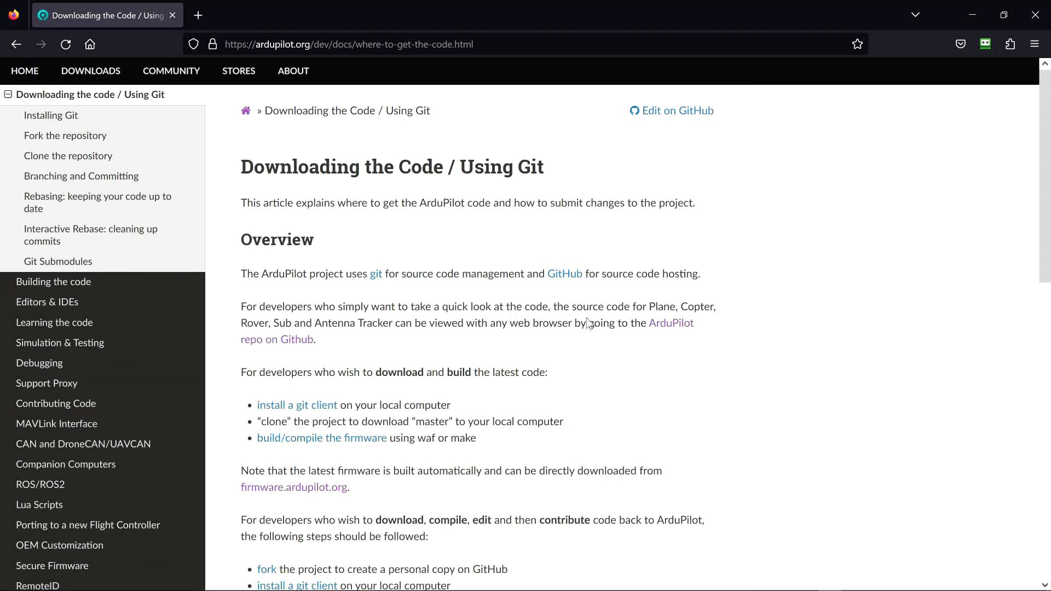
pyautogui.moveTo(318, 322)
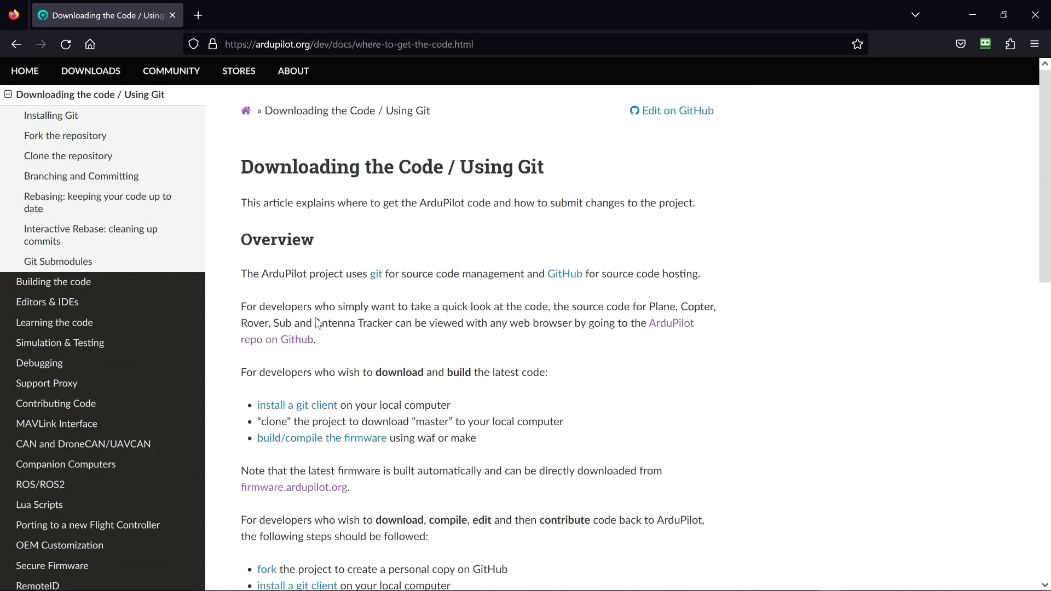
pyautogui.moveTo(440, 343)
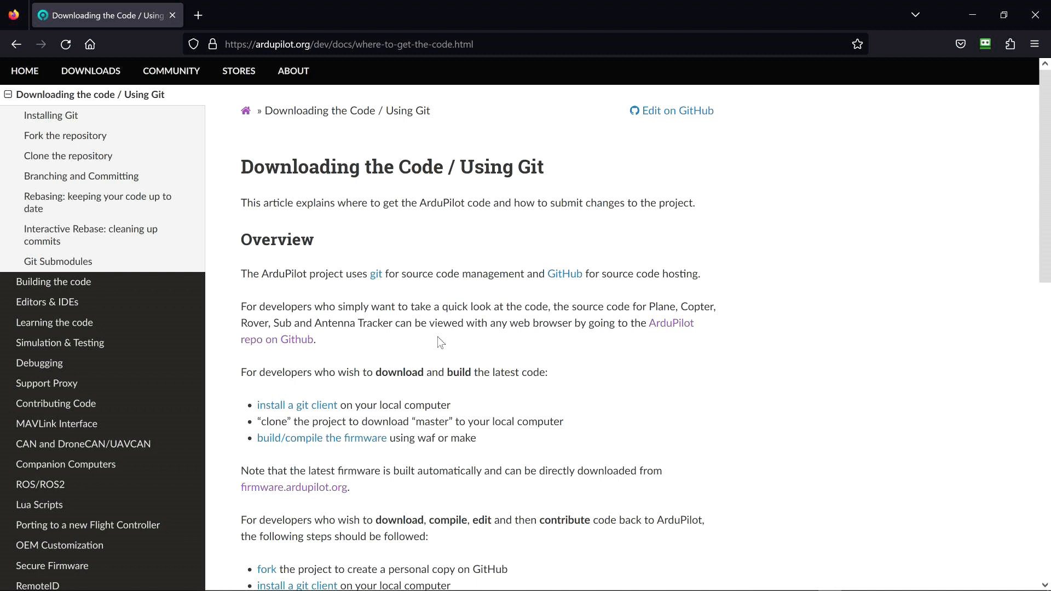
pyautogui.moveTo(617, 336)
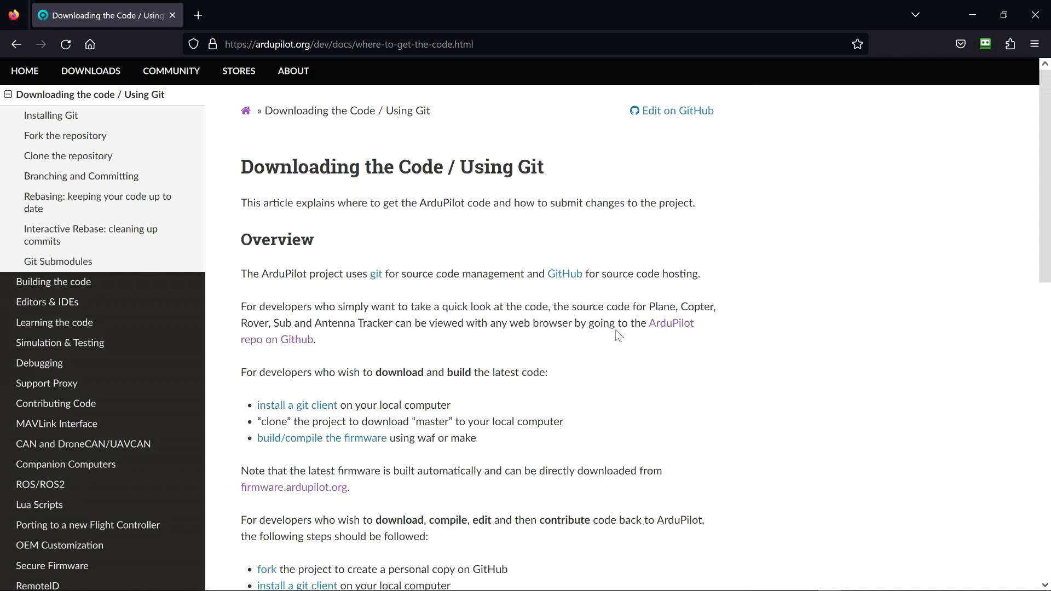
pyautogui.moveTo(303, 347)
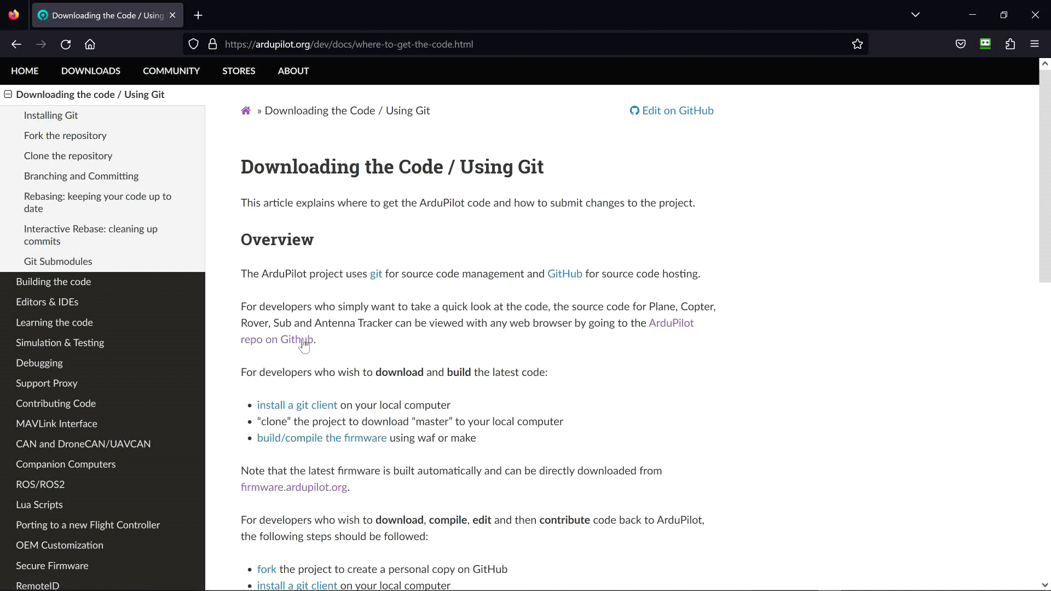
# Open the 'ArduPilot repo on Github' link in a new tab and switch to that tab
pyautogui.rightClick(276, 340)
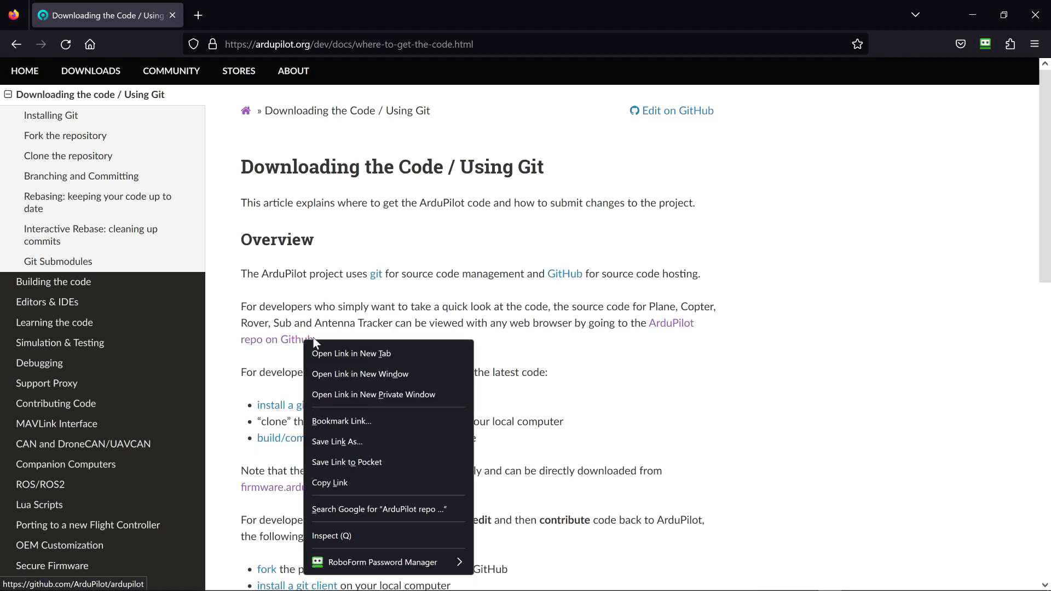
pyautogui.click(352, 354)
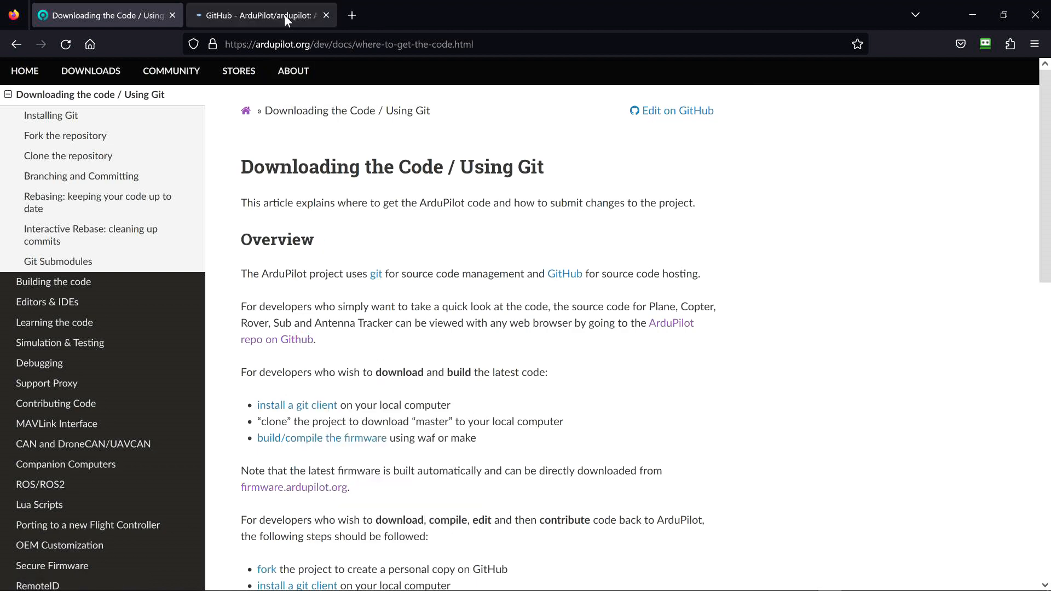
pyautogui.click(260, 14)
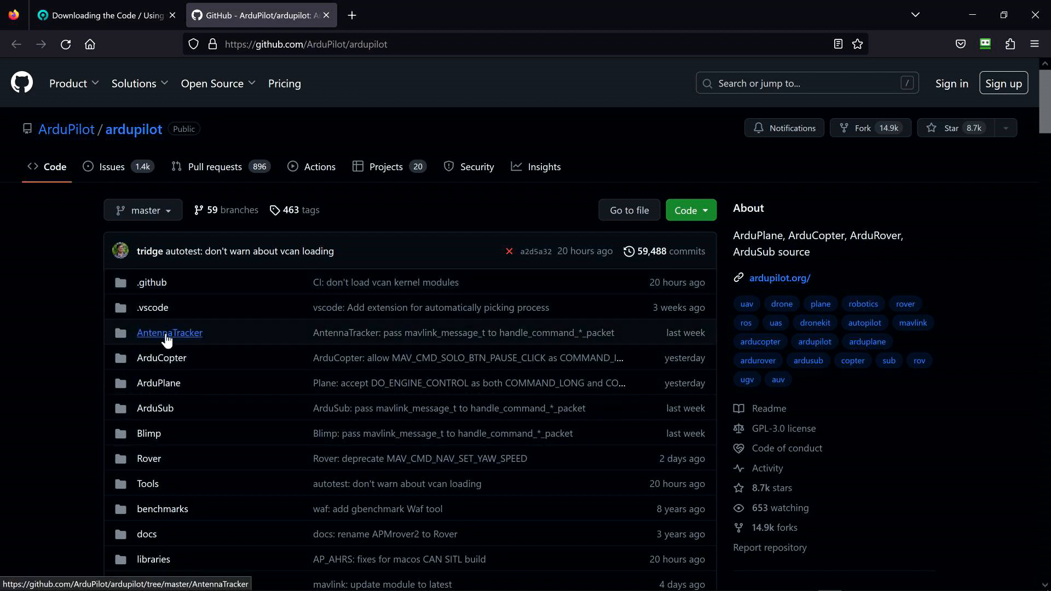
pyautogui.moveTo(190, 412)
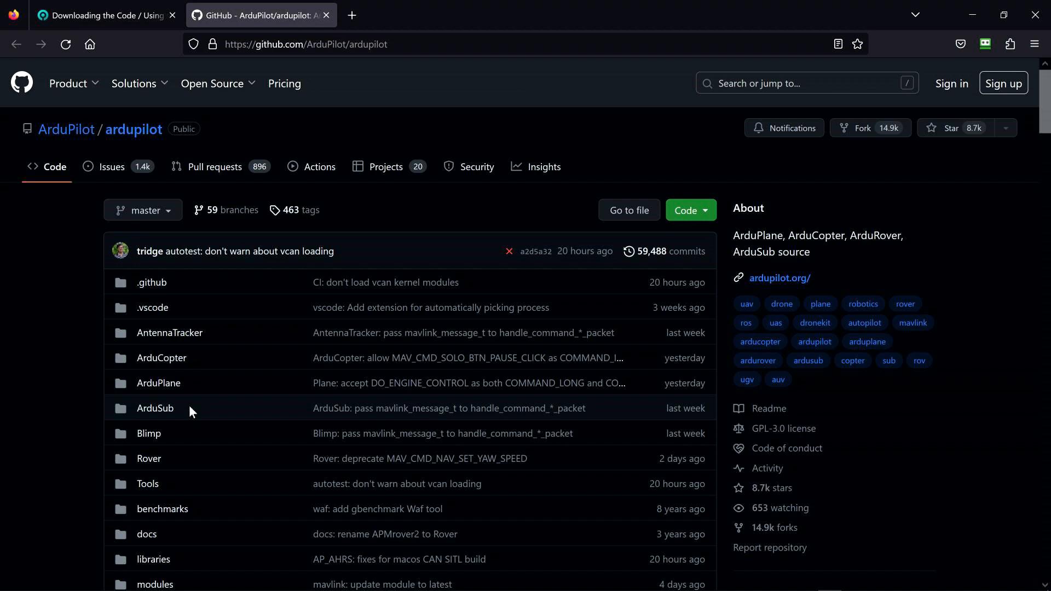
pyautogui.scroll(-3)
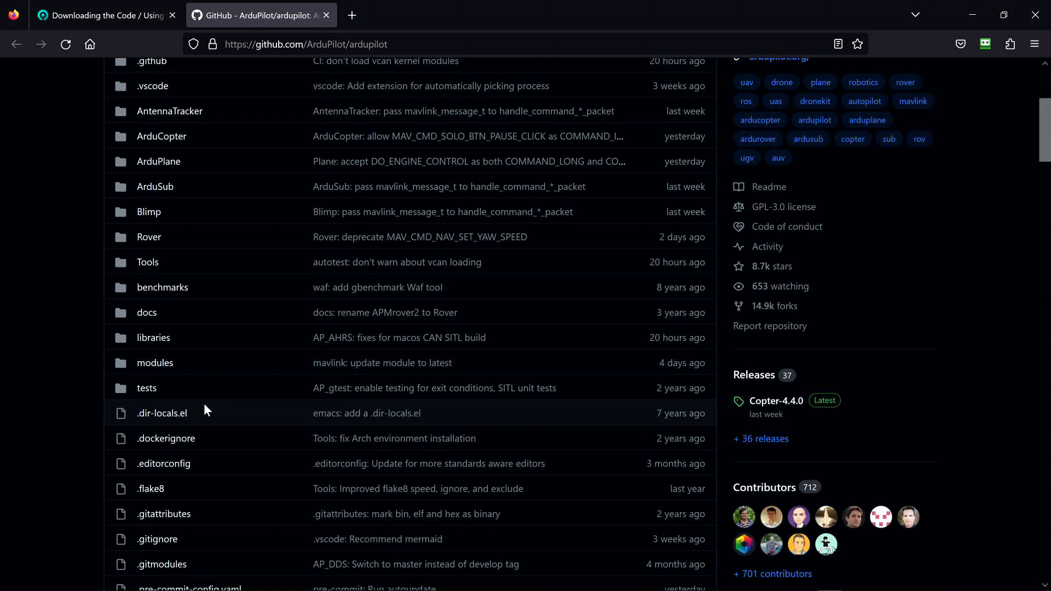
pyautogui.scroll(-3)
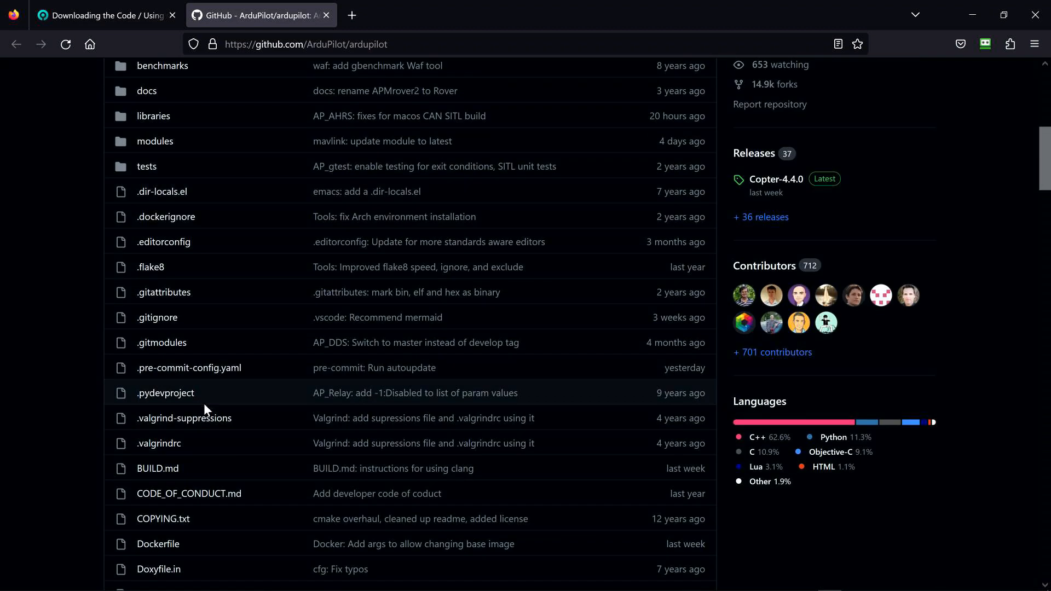
pyautogui.scroll(-3)
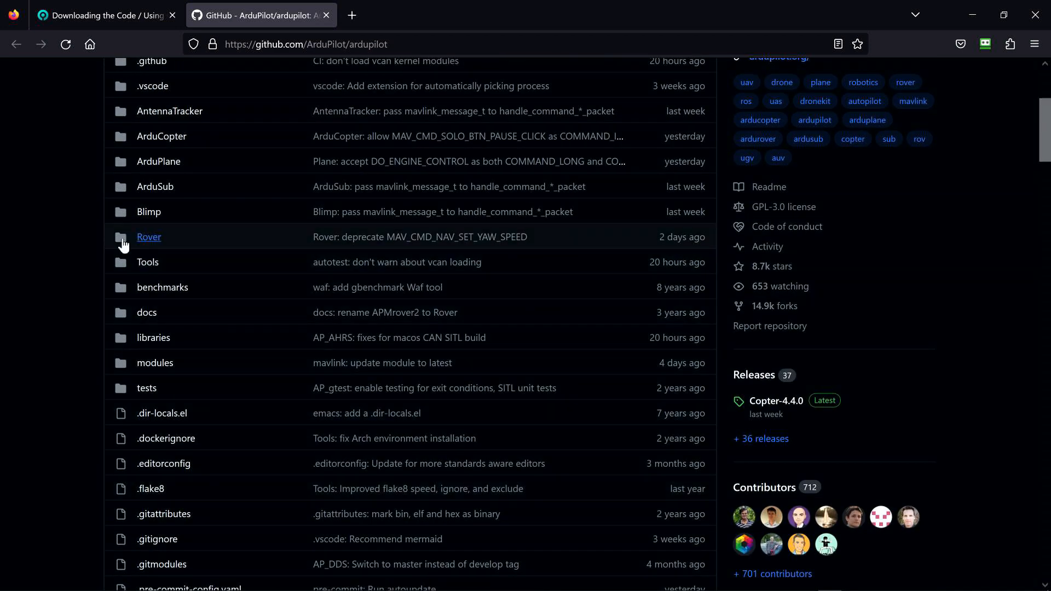
pyautogui.moveTo(241, 288)
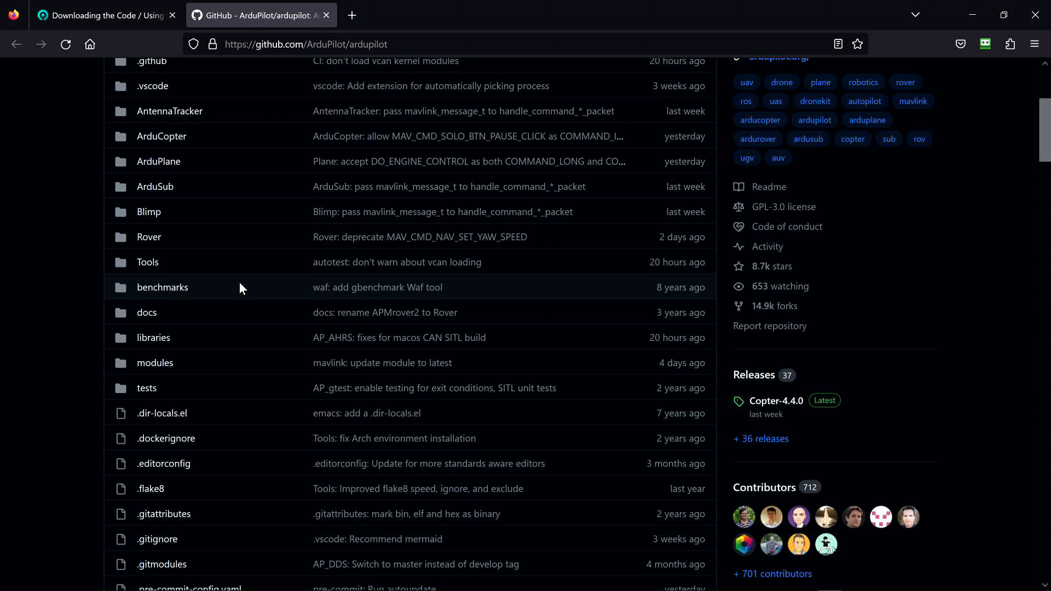
pyautogui.scroll(3)
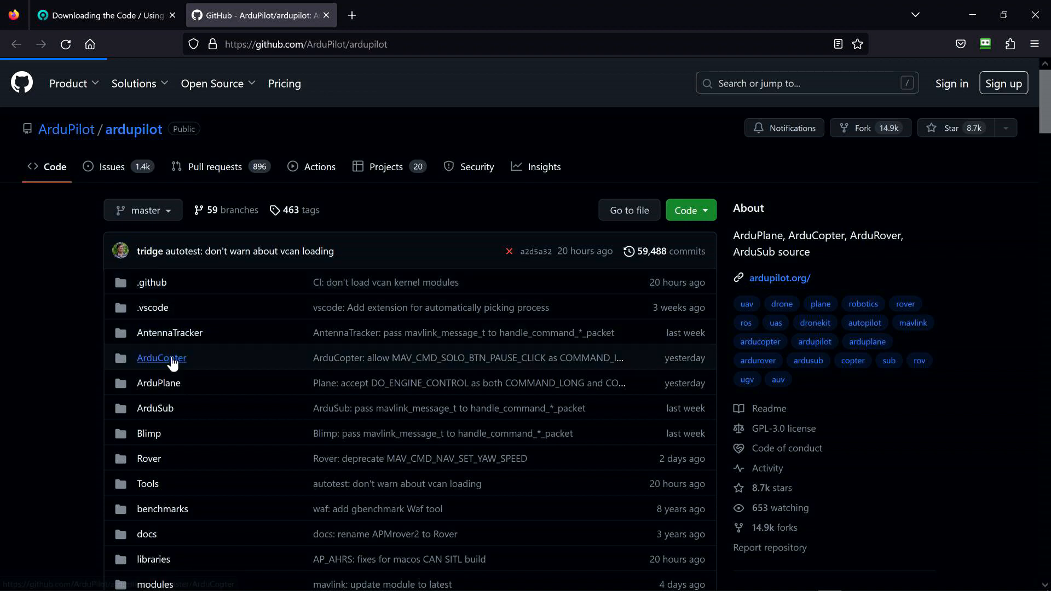
# Open the ArduCopter folder and scroll its file list down toward the mode_*.cpp files
pyautogui.click(161, 357)
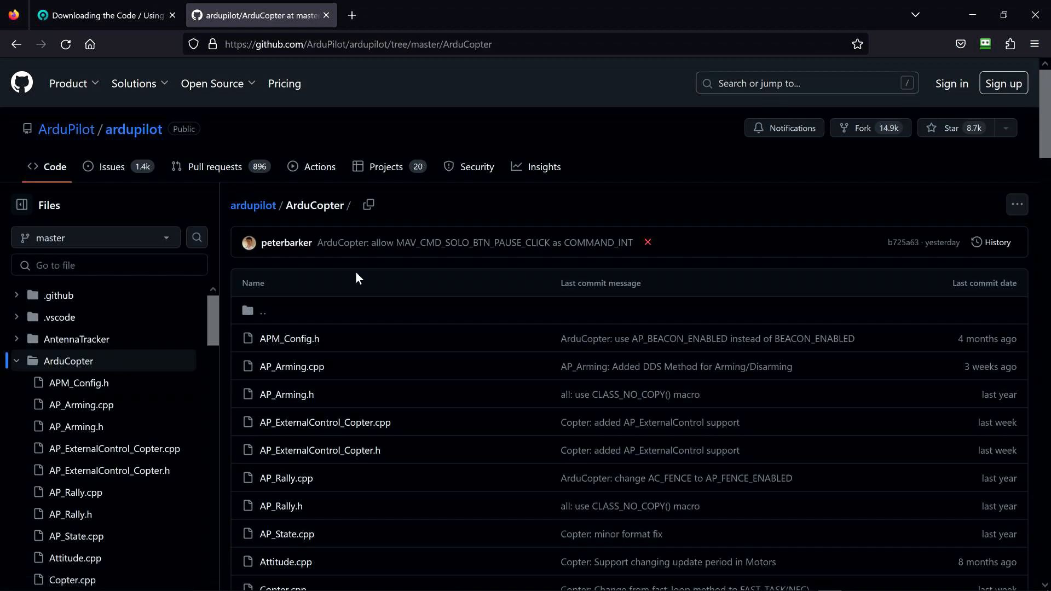
pyautogui.scroll(-3)
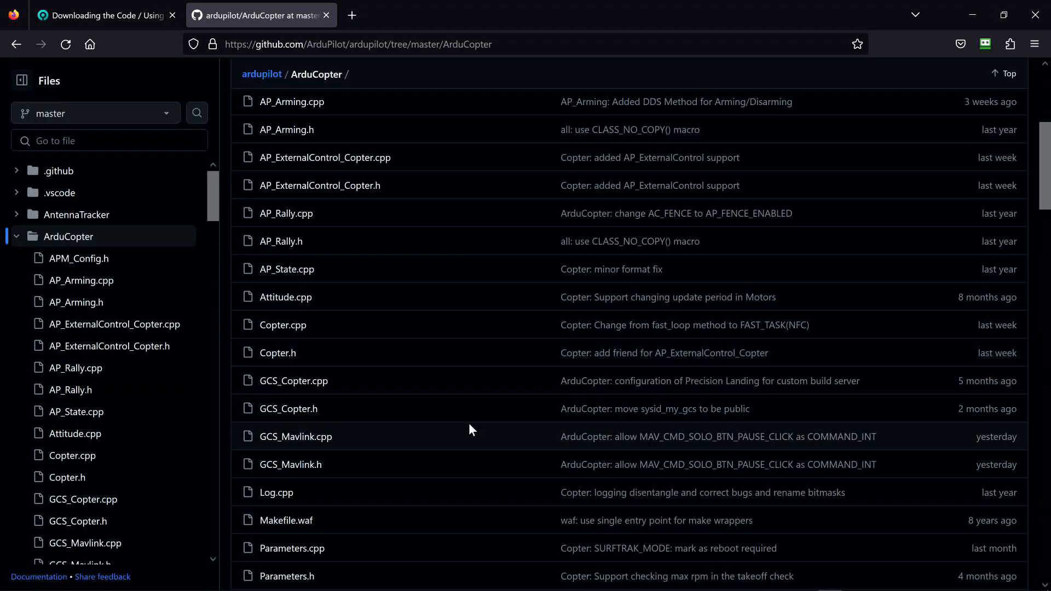
pyautogui.scroll(-3)
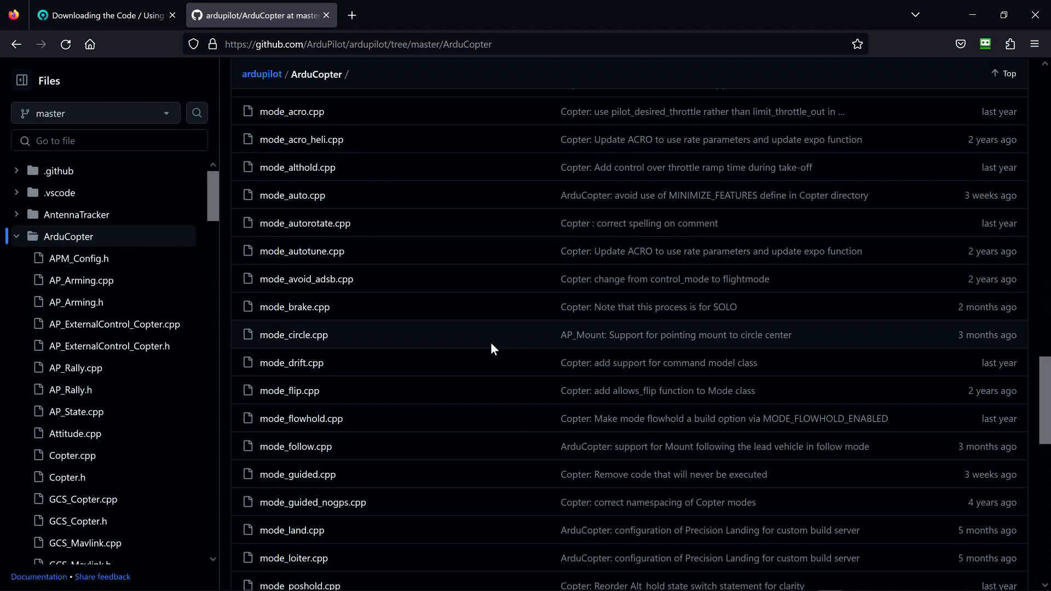
pyautogui.scroll(-3)
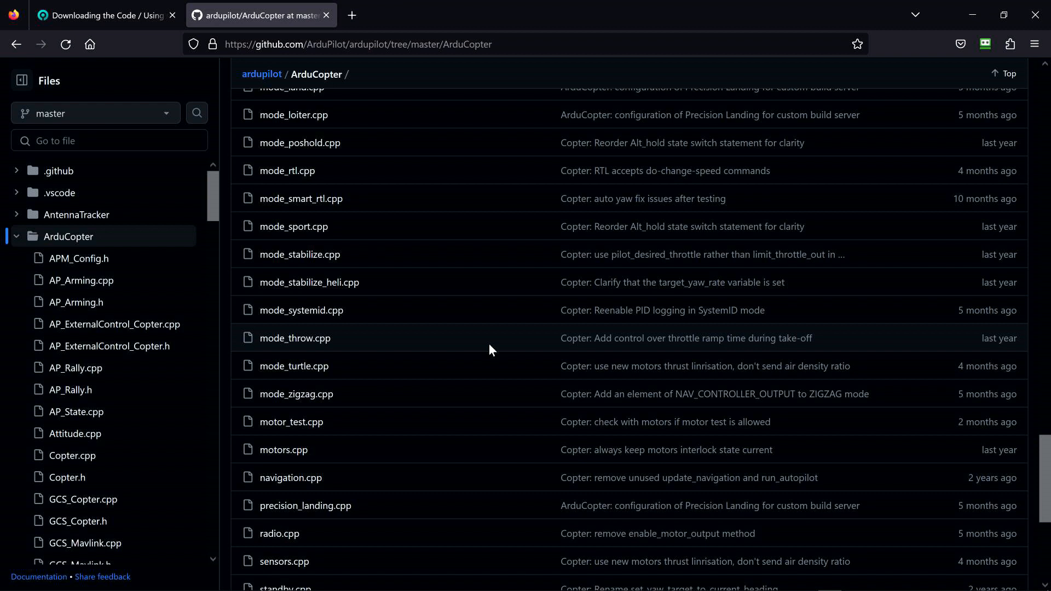
pyautogui.moveTo(495, 380)
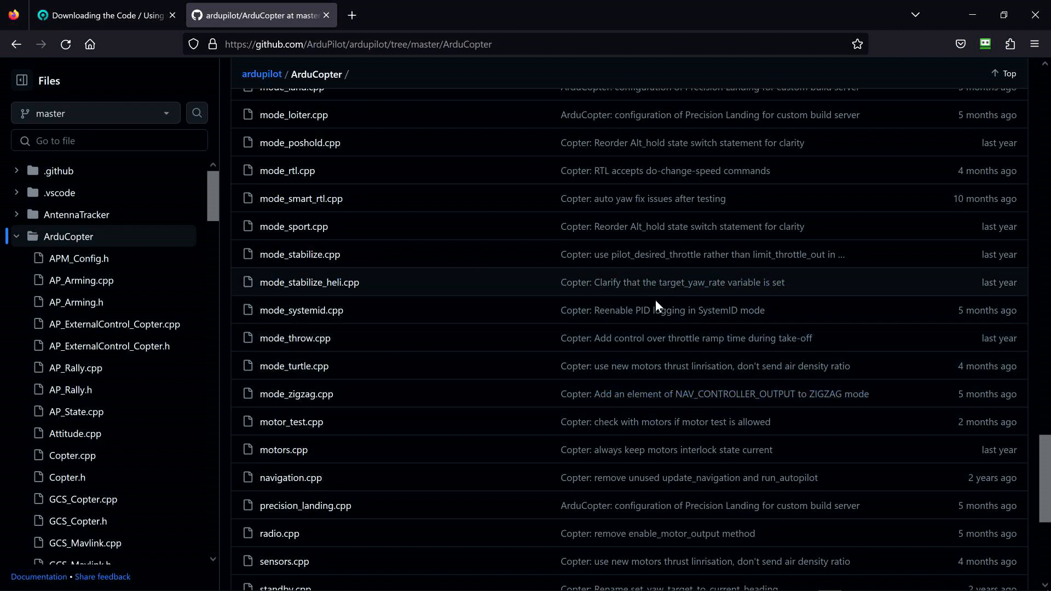
pyautogui.scroll(-3)
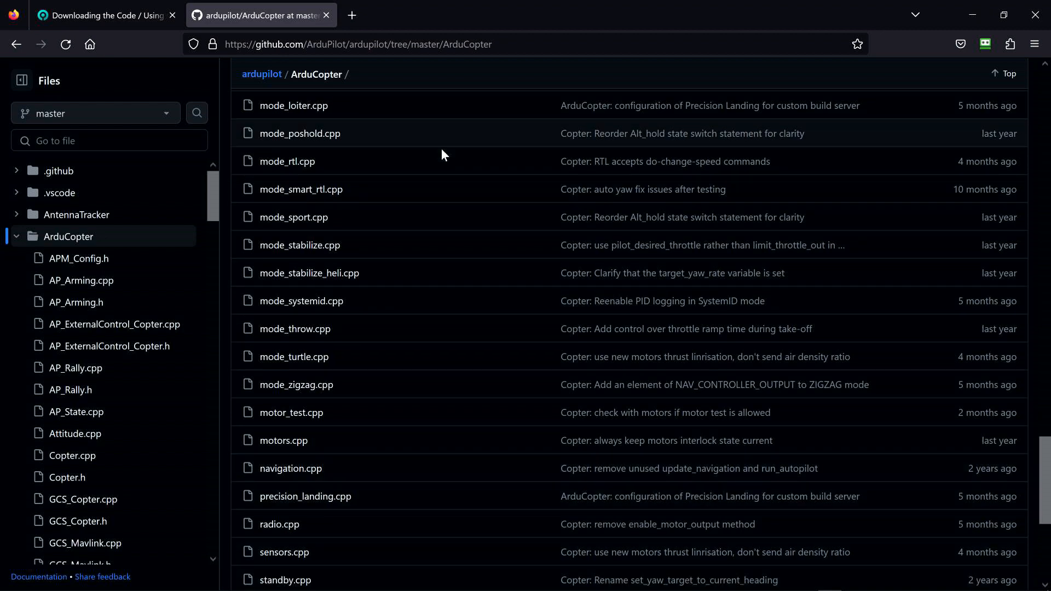
pyautogui.scroll(-3)
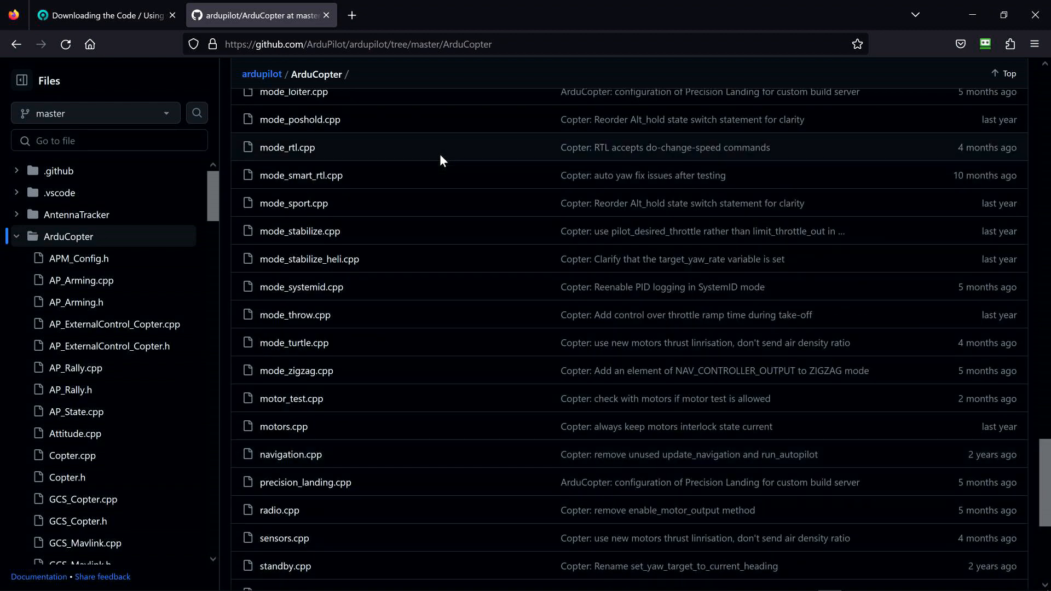
pyautogui.scroll(3)
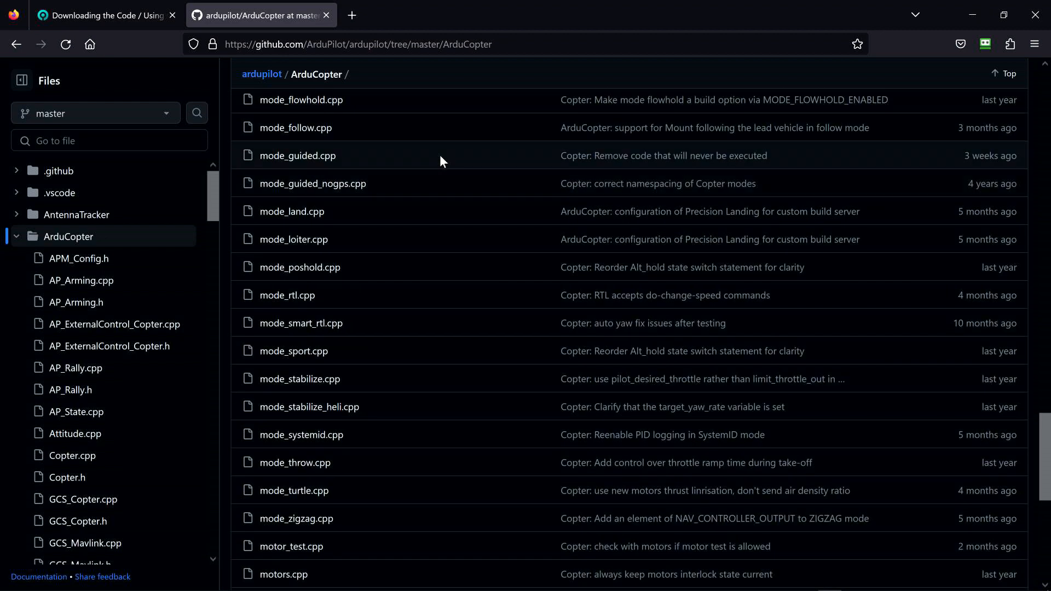
pyautogui.moveTo(295, 128)
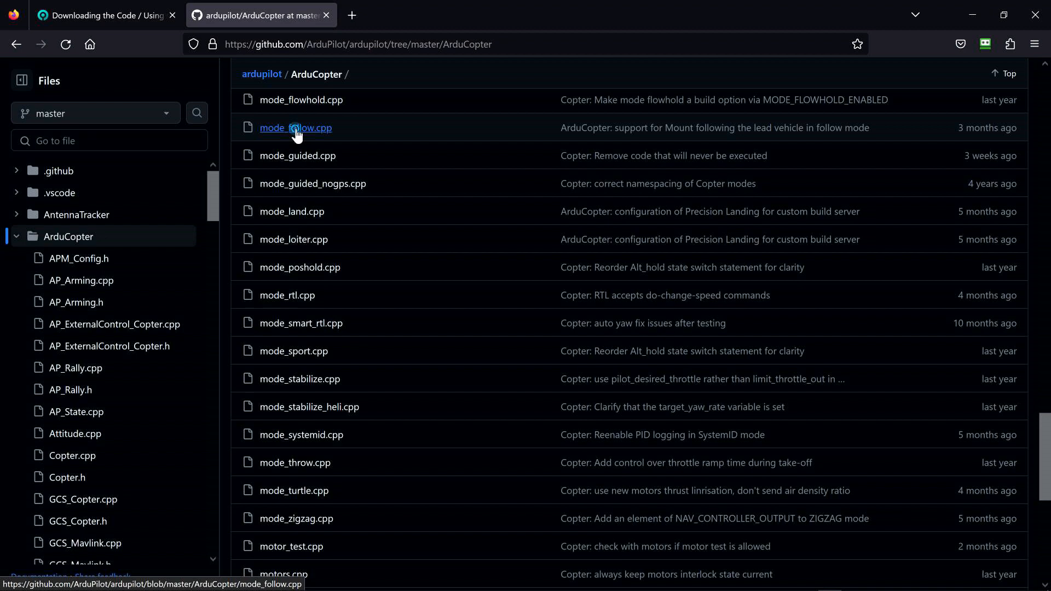
# Open mode_follow.cpp and read its follow-mode code down past the velocity calculations
pyautogui.click(294, 127)
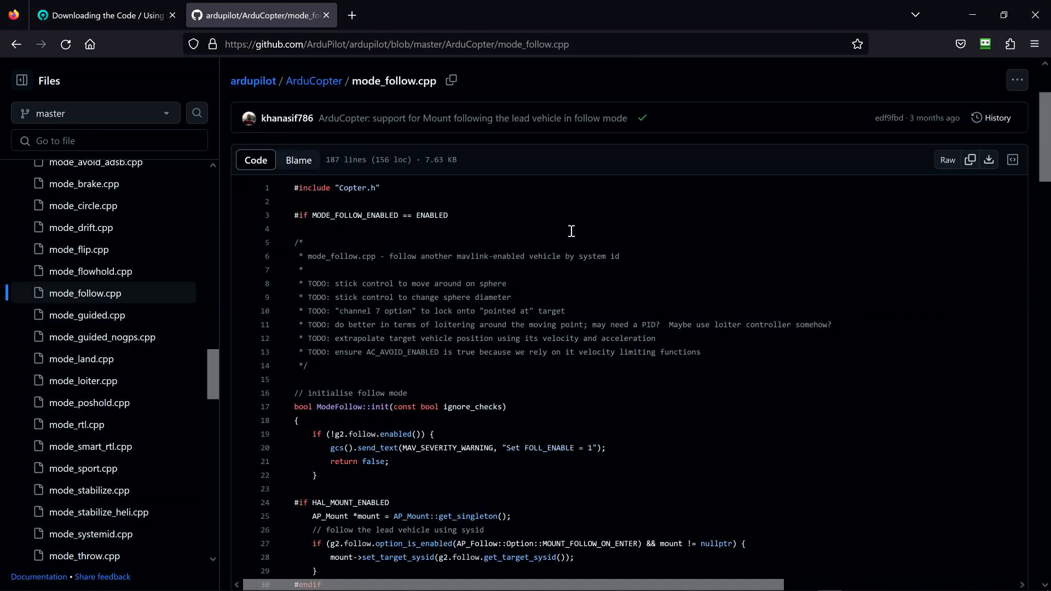
pyautogui.moveTo(539, 205)
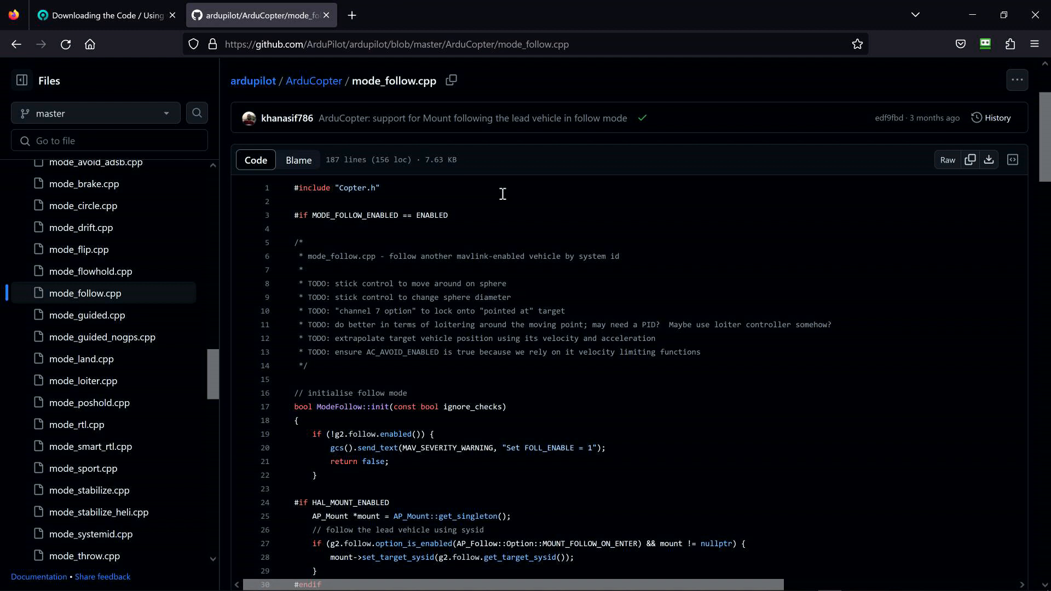
pyautogui.moveTo(307, 422)
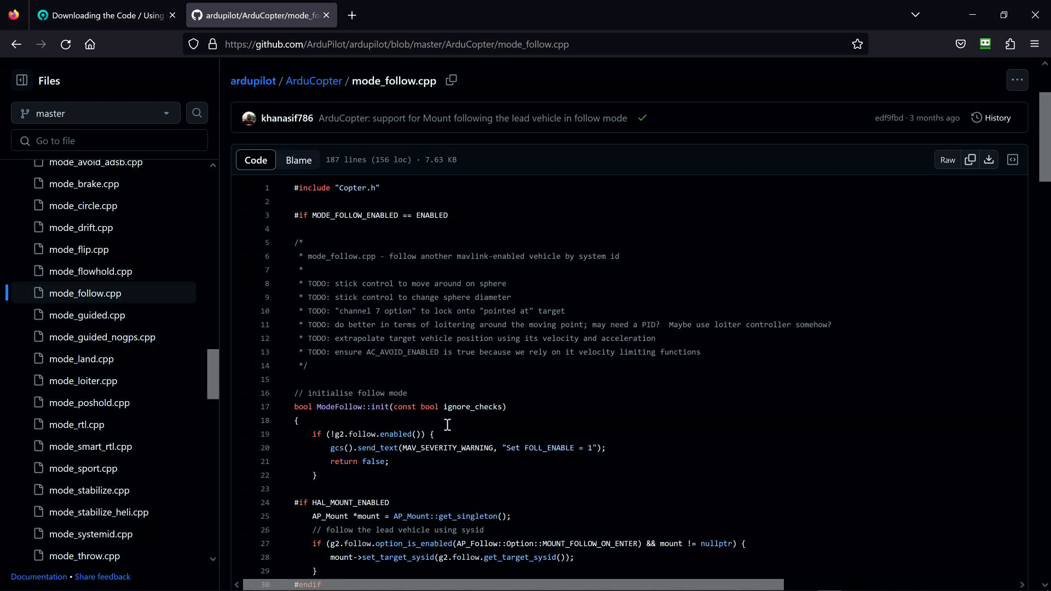
pyautogui.scroll(-3)
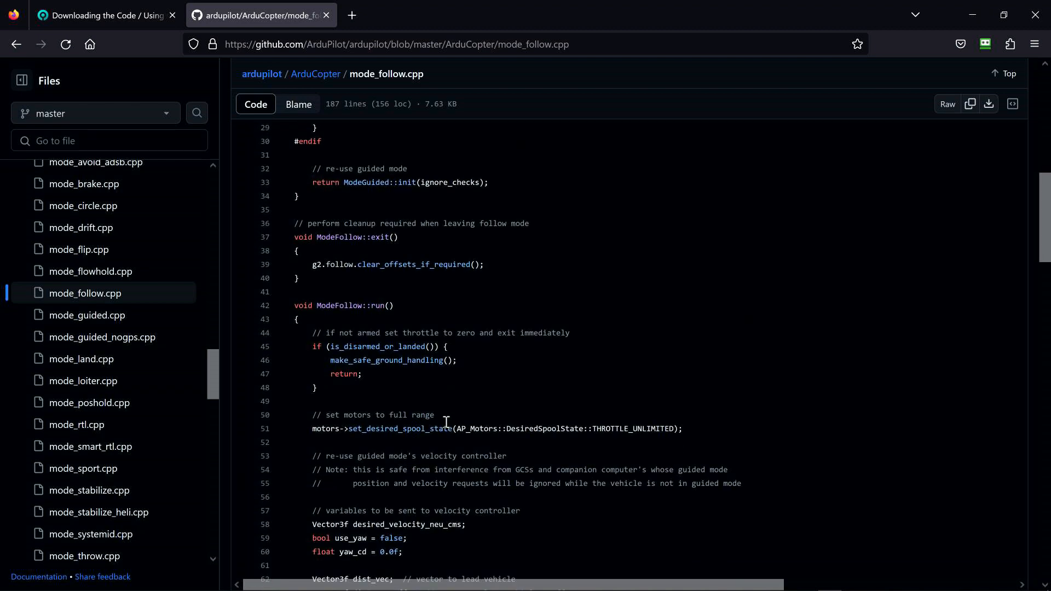
pyautogui.scroll(-3)
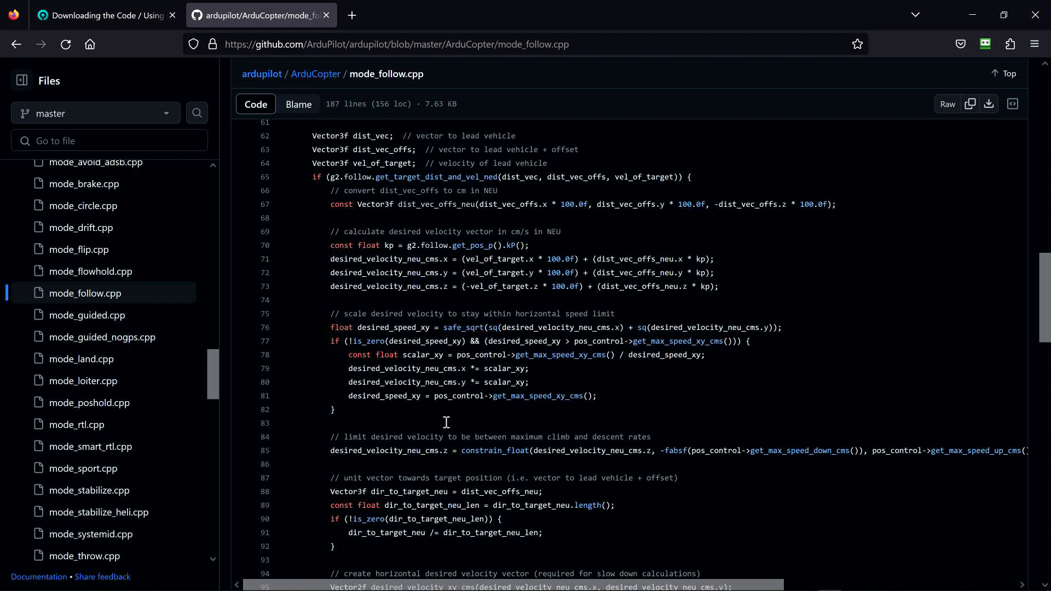
pyautogui.scroll(-3)
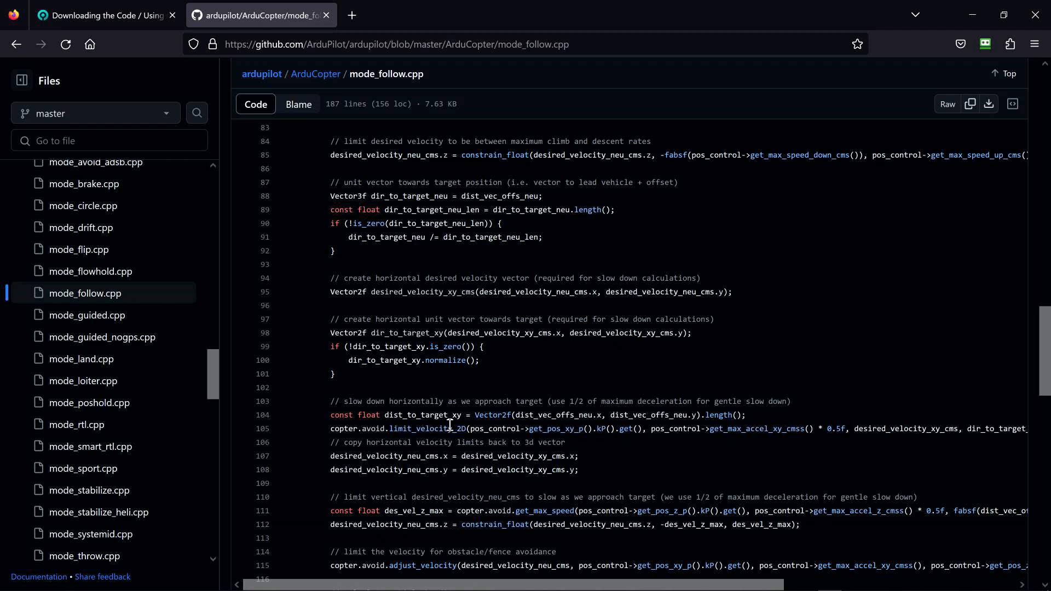
pyautogui.moveTo(802, 260)
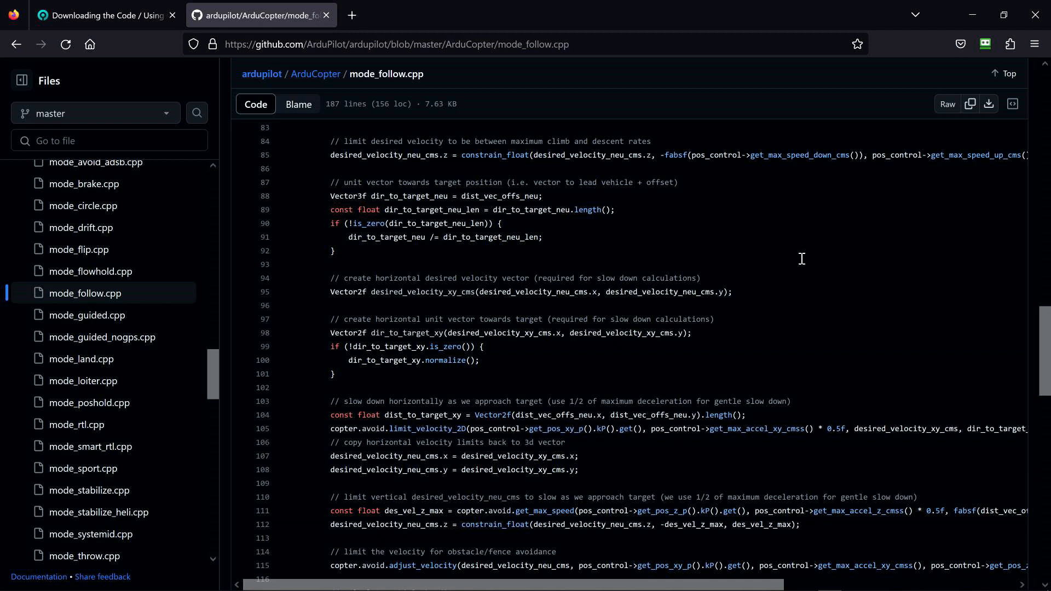
pyautogui.moveTo(804, 257)
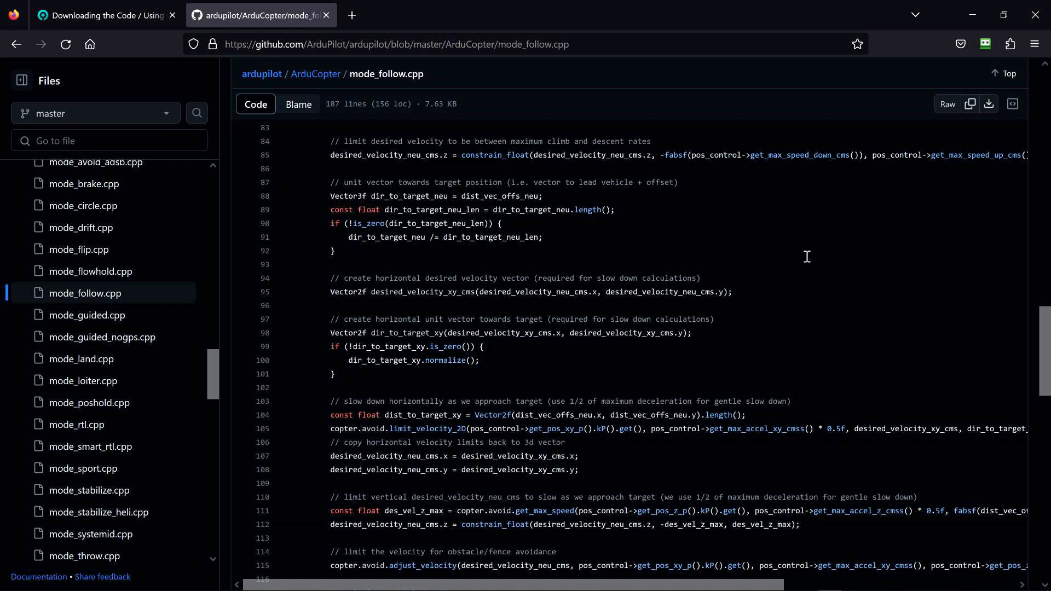
pyautogui.moveTo(805, 256)
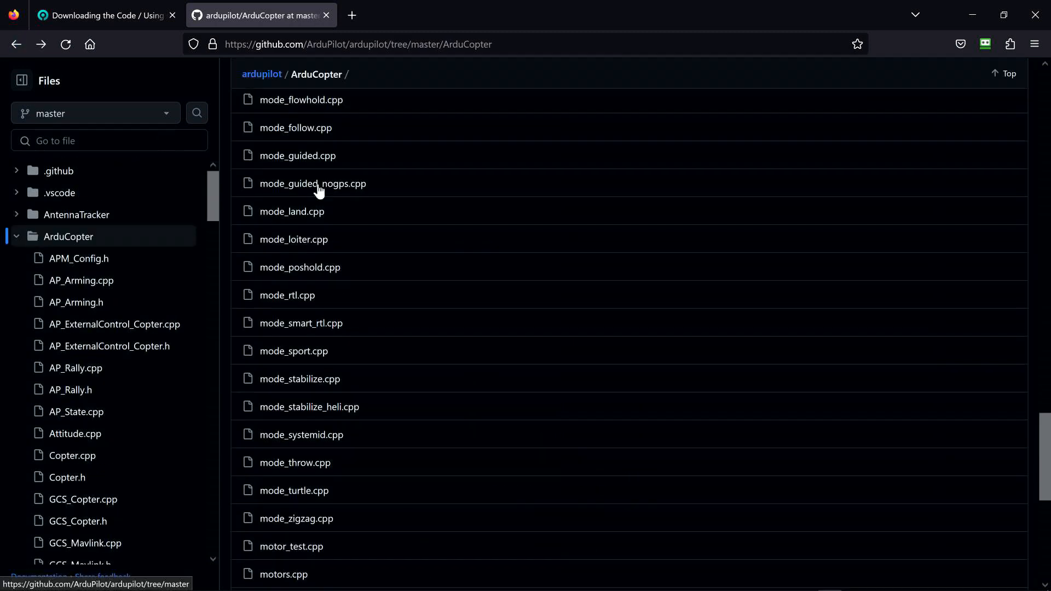
# Scroll the ArduCopter file list down to its last entries, sensors.cpp and wscript
pyautogui.scroll(-3)
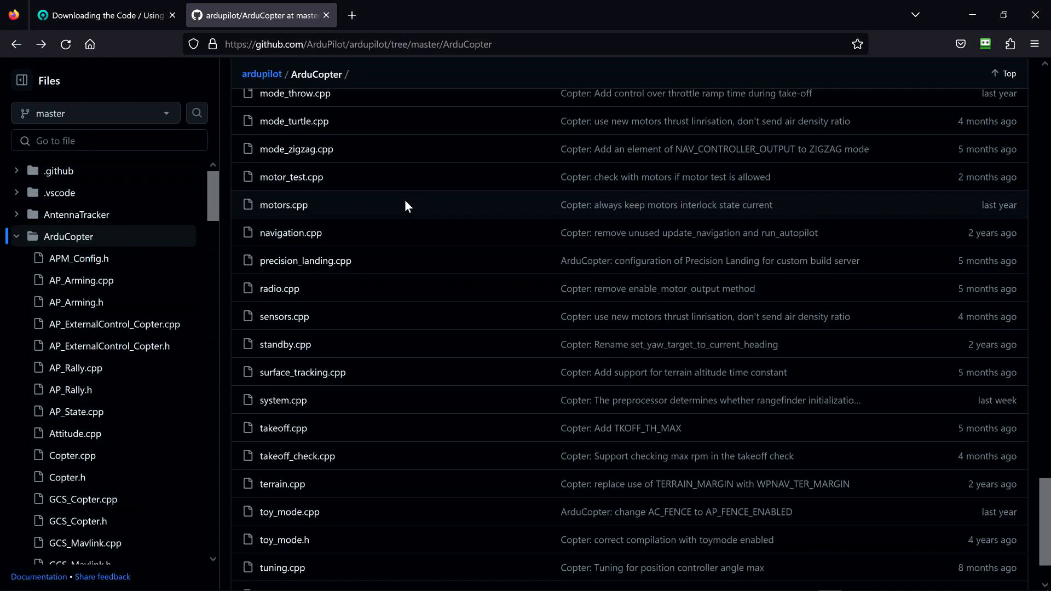
pyautogui.scroll(-3)
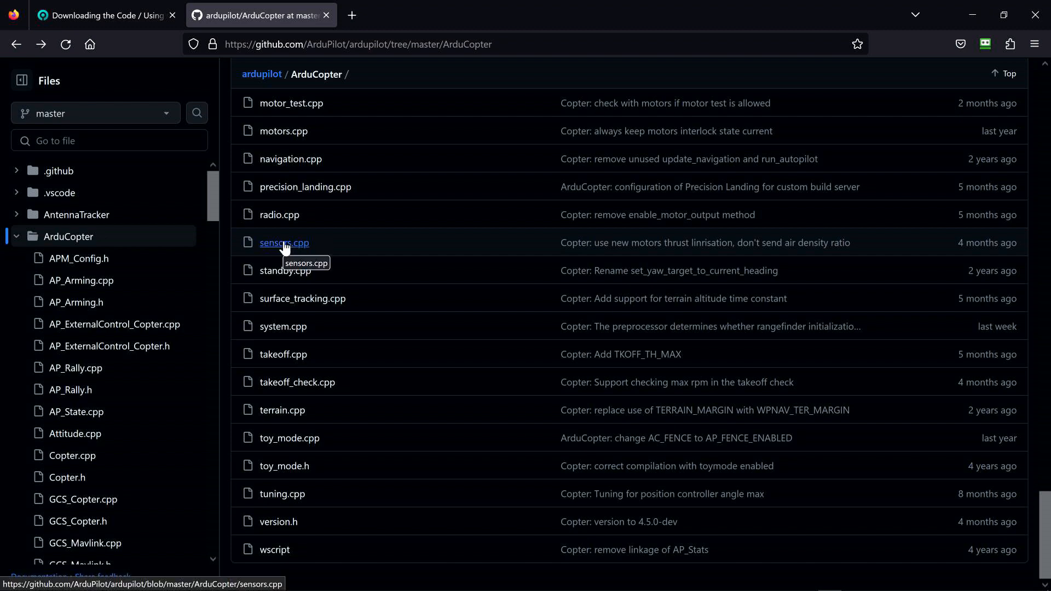
# Open sensors.cpp and read its barometer, rangefinder and terrain offset code to the end
pyautogui.click(283, 243)
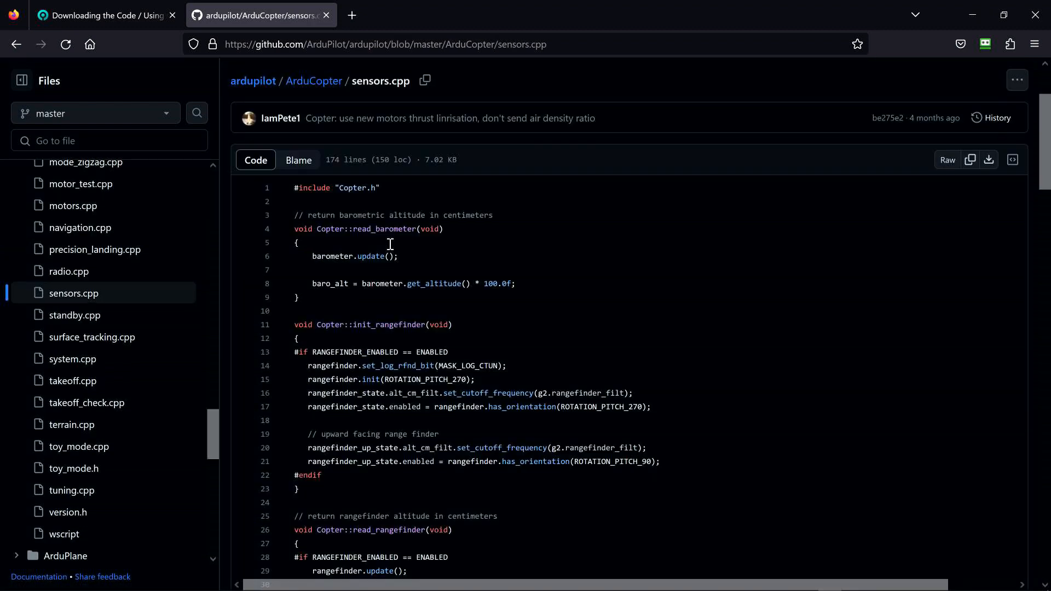
pyautogui.moveTo(340, 293)
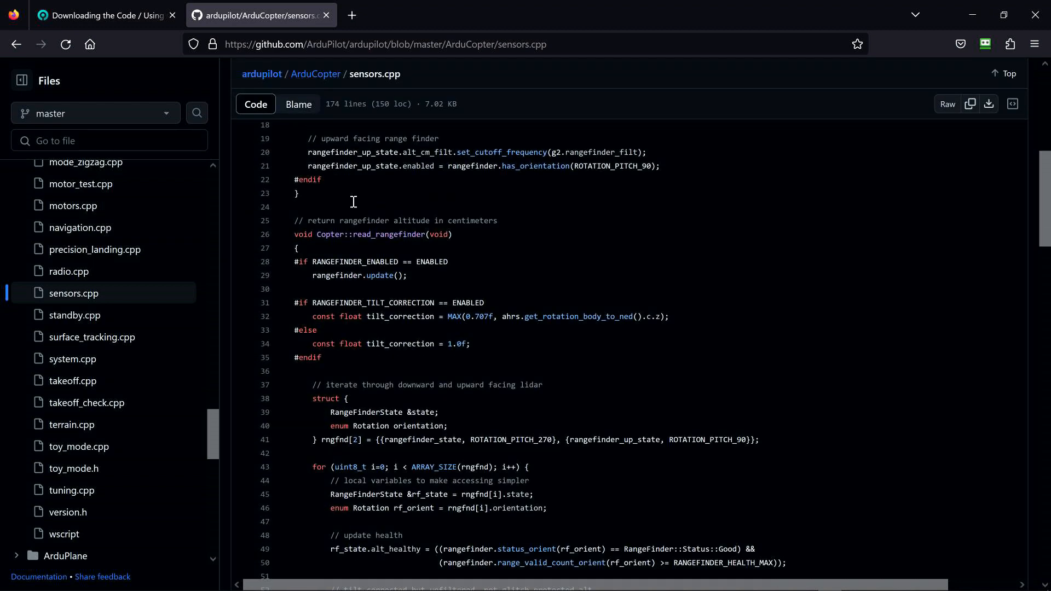
pyautogui.scroll(-3)
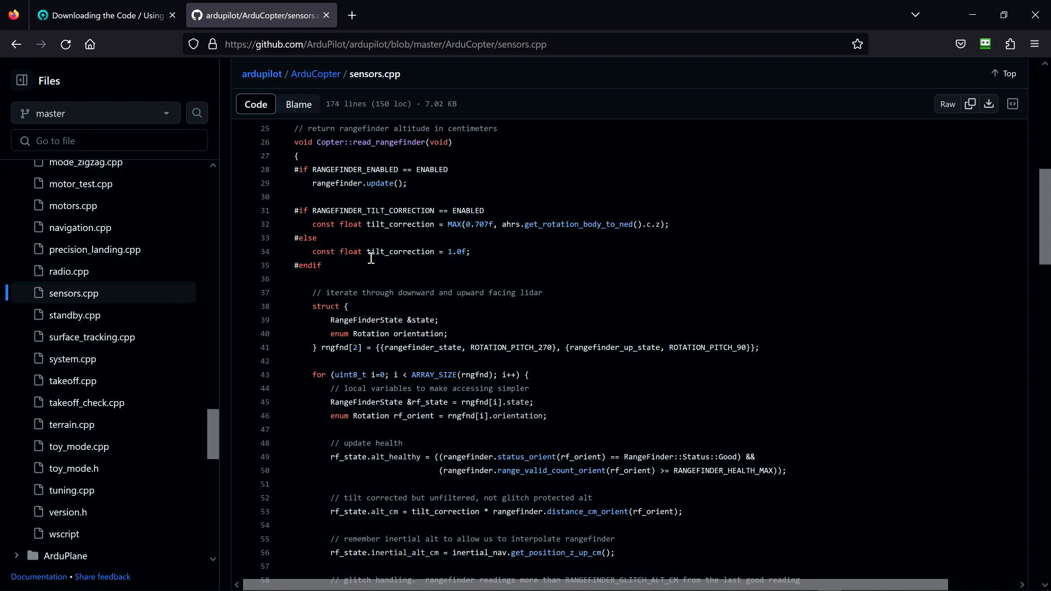
pyautogui.scroll(-3)
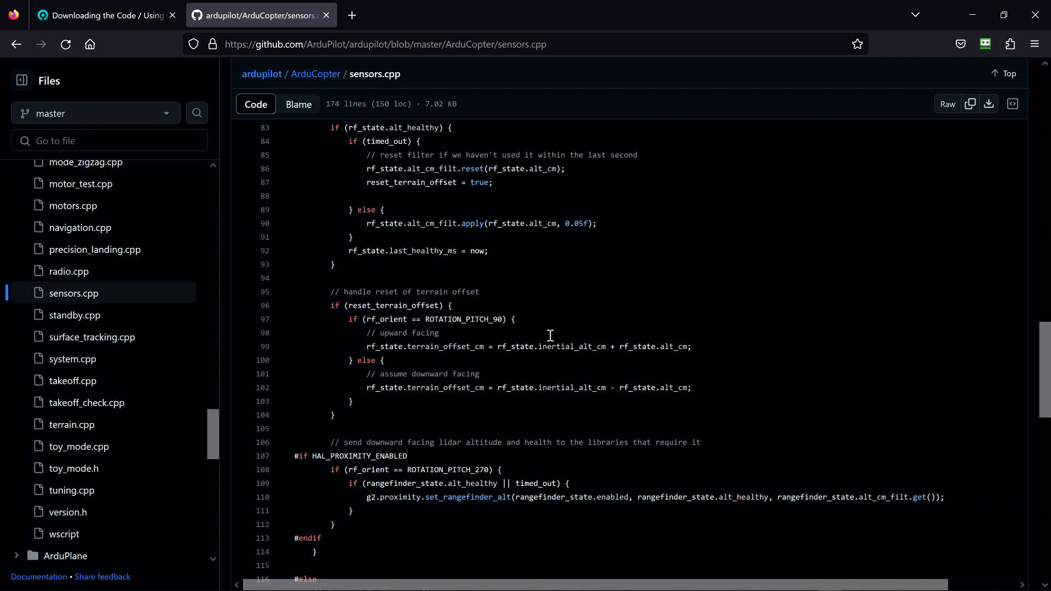
pyautogui.moveTo(447, 314)
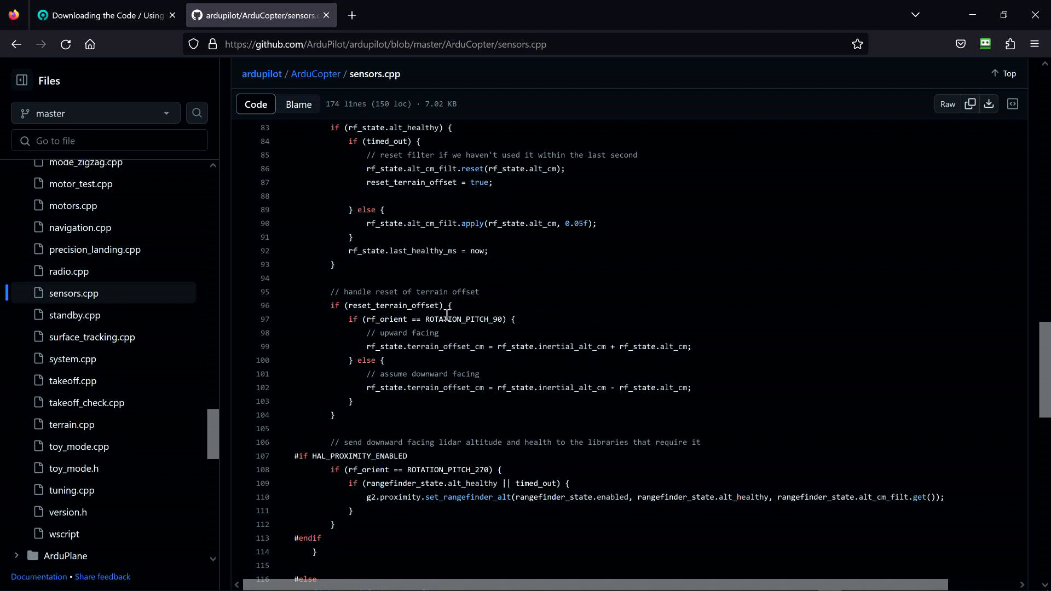
pyautogui.scroll(-3)
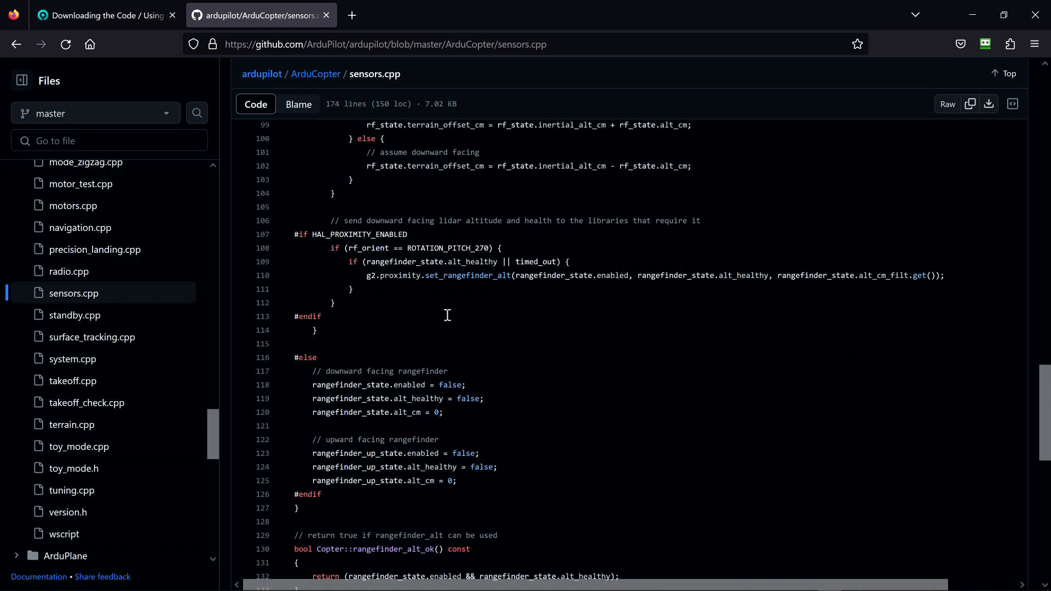
pyautogui.scroll(-3)
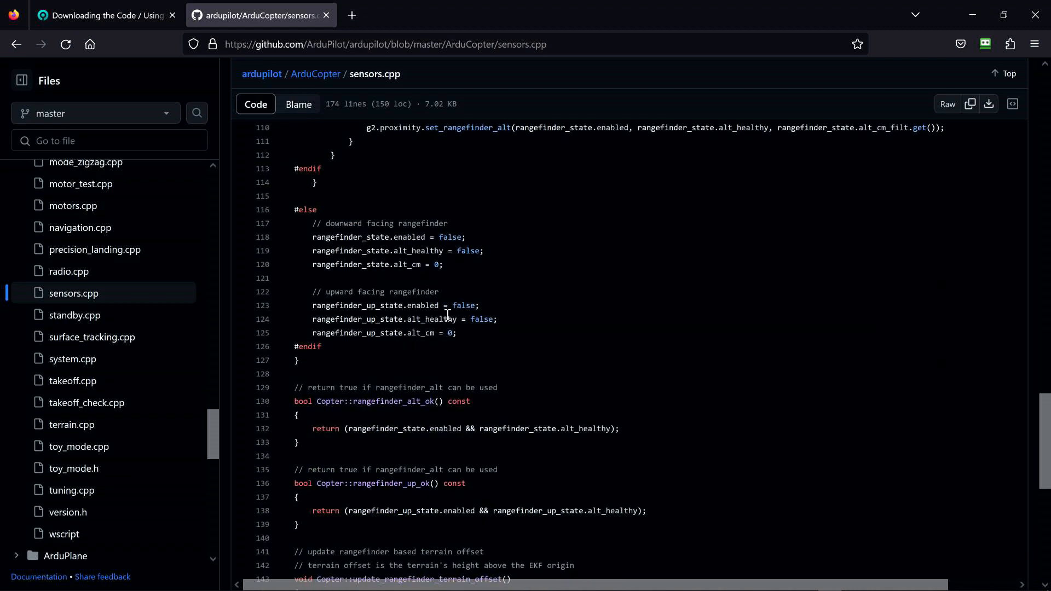
pyautogui.scroll(-3)
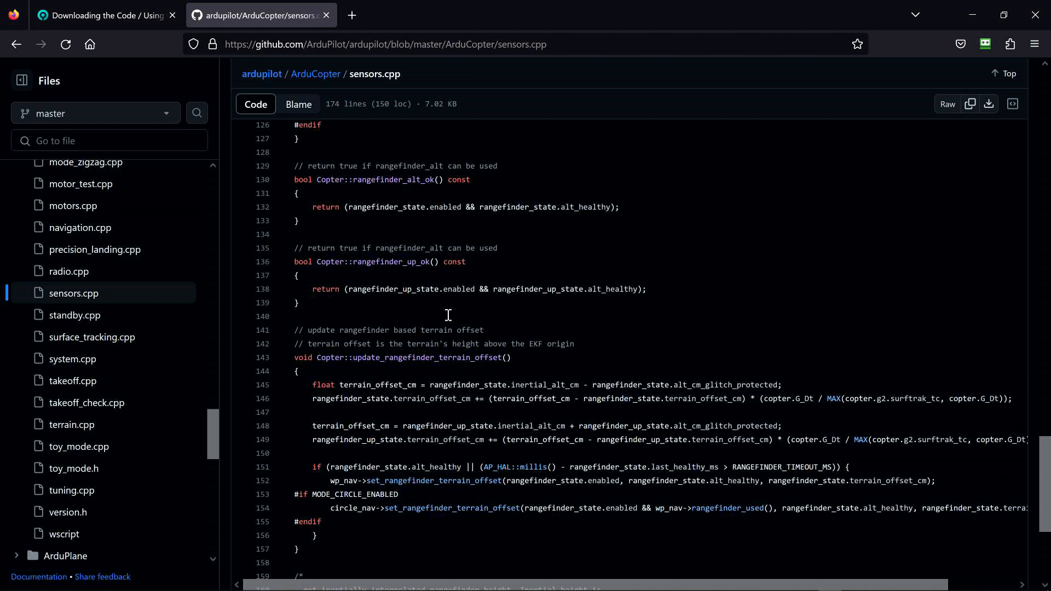
pyautogui.scroll(-3)
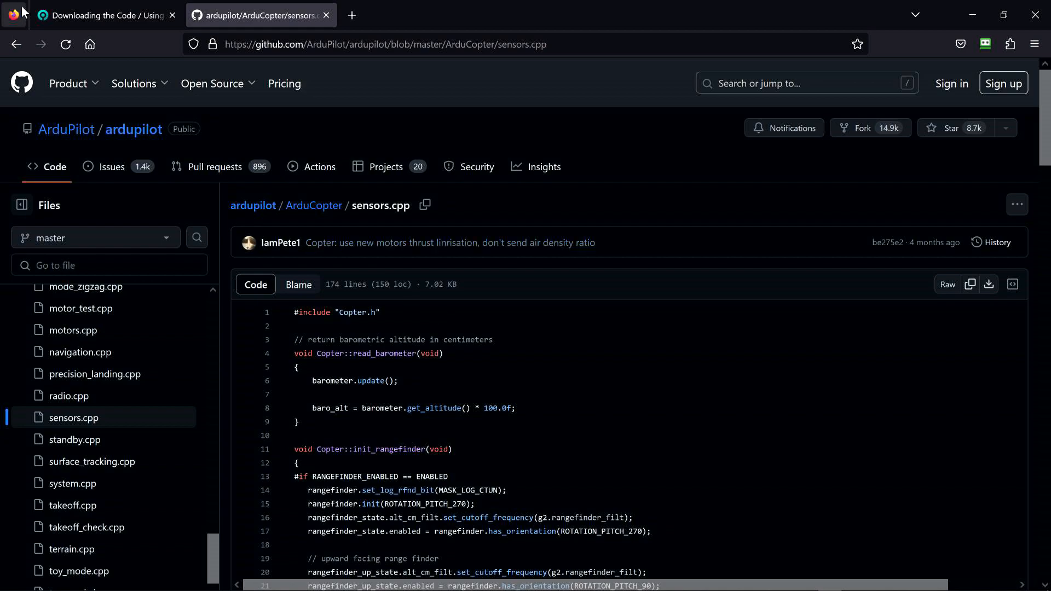
# Switch back to the Docs 'Using Git' tab and read down to its Next Steps links and footer
pyautogui.click(101, 14)
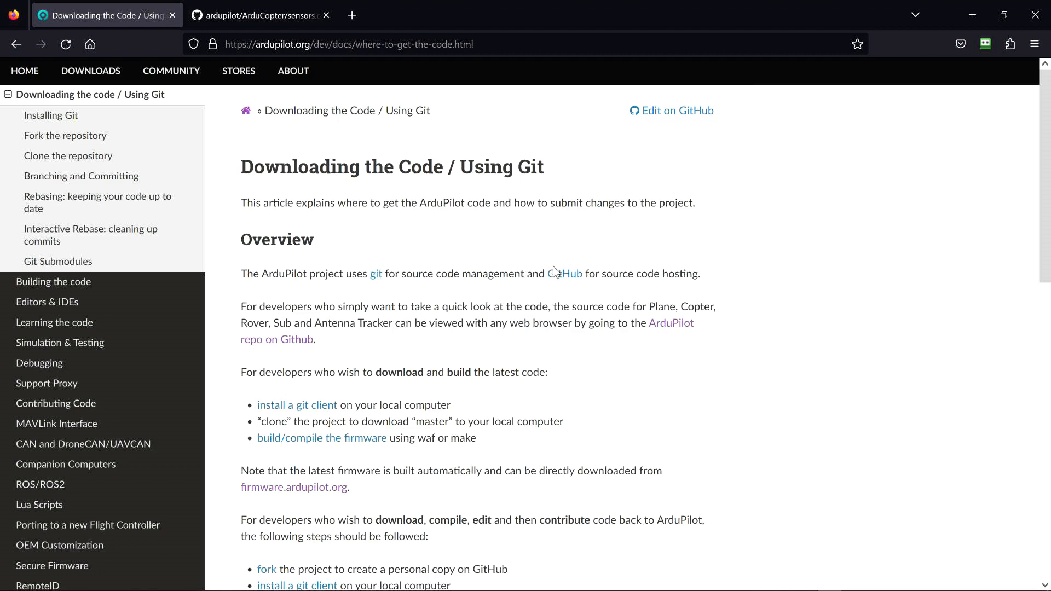
pyautogui.scroll(-3)
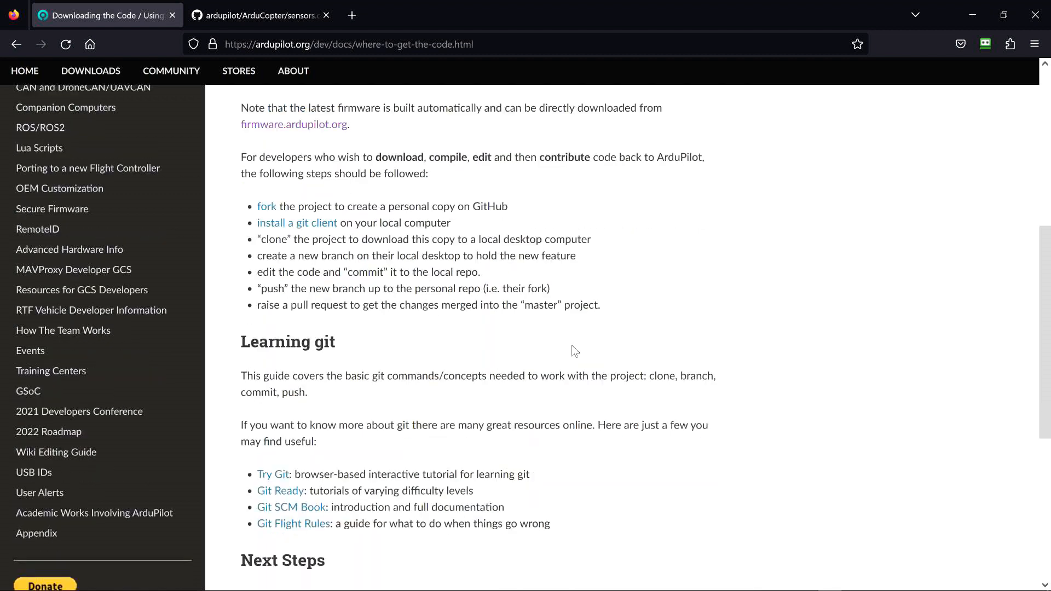
pyautogui.scroll(-3)
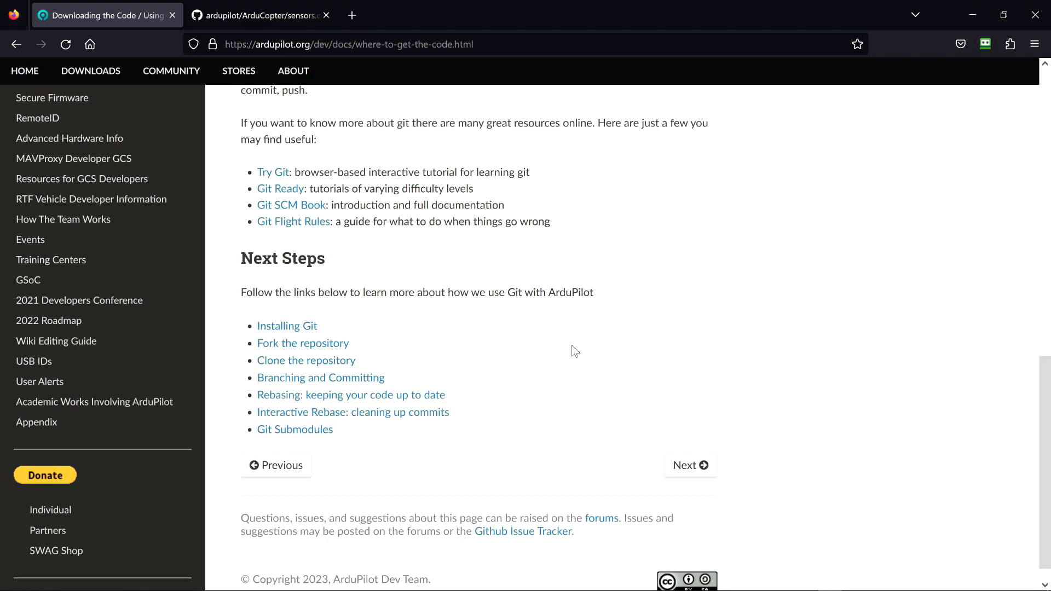